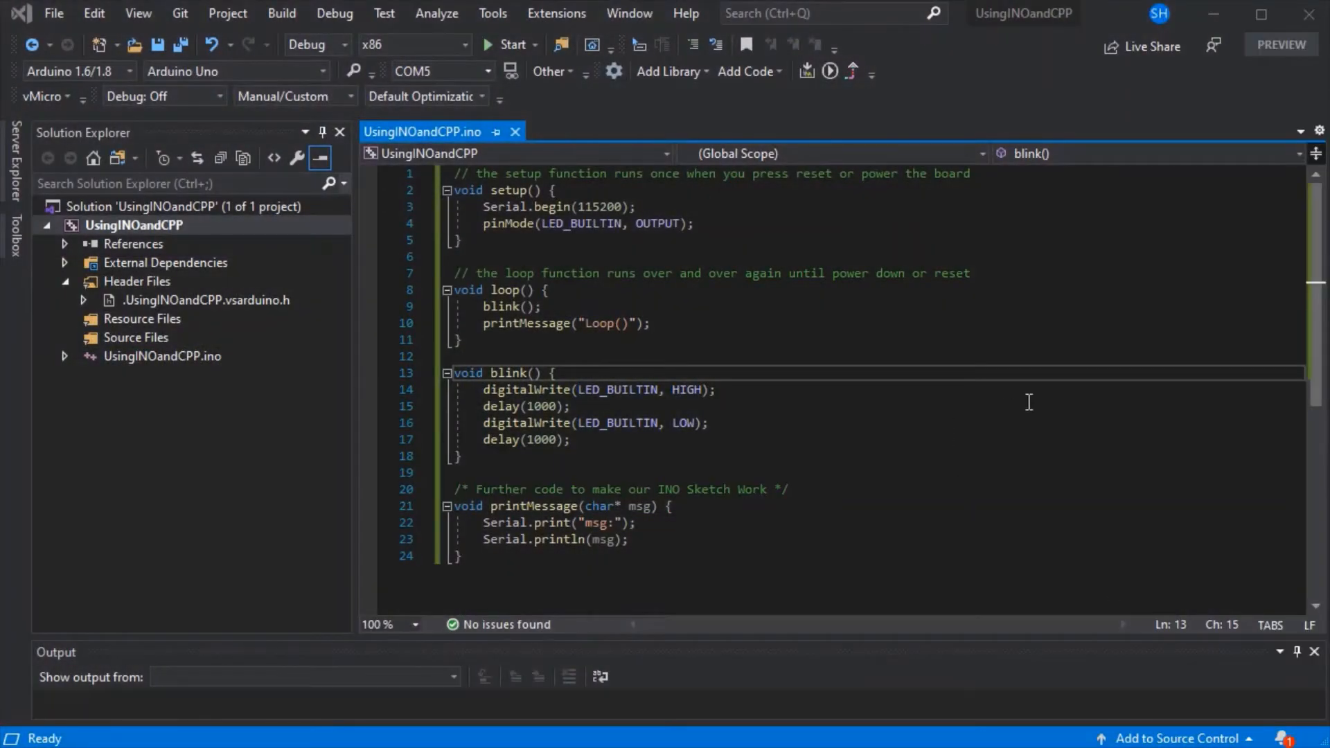
pyautogui.moveTo(1156, 268)
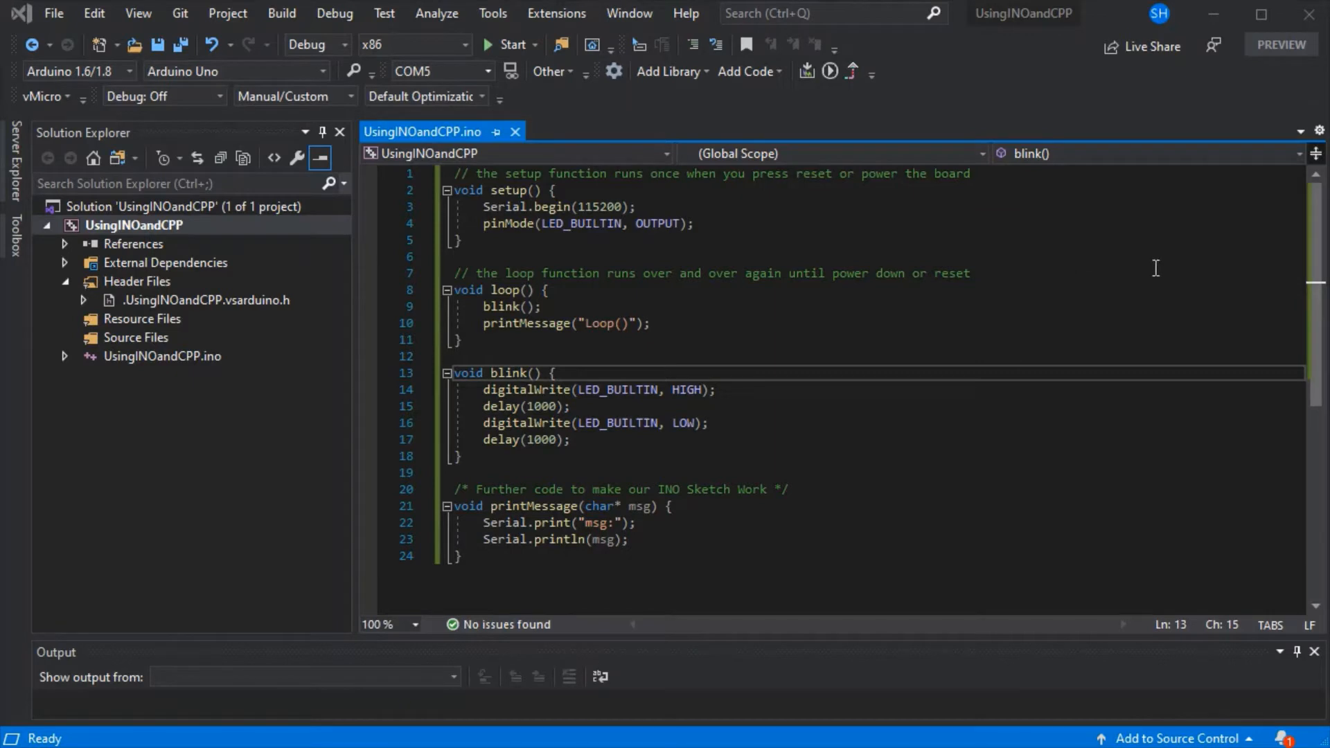
pyautogui.moveTo(1048, 278)
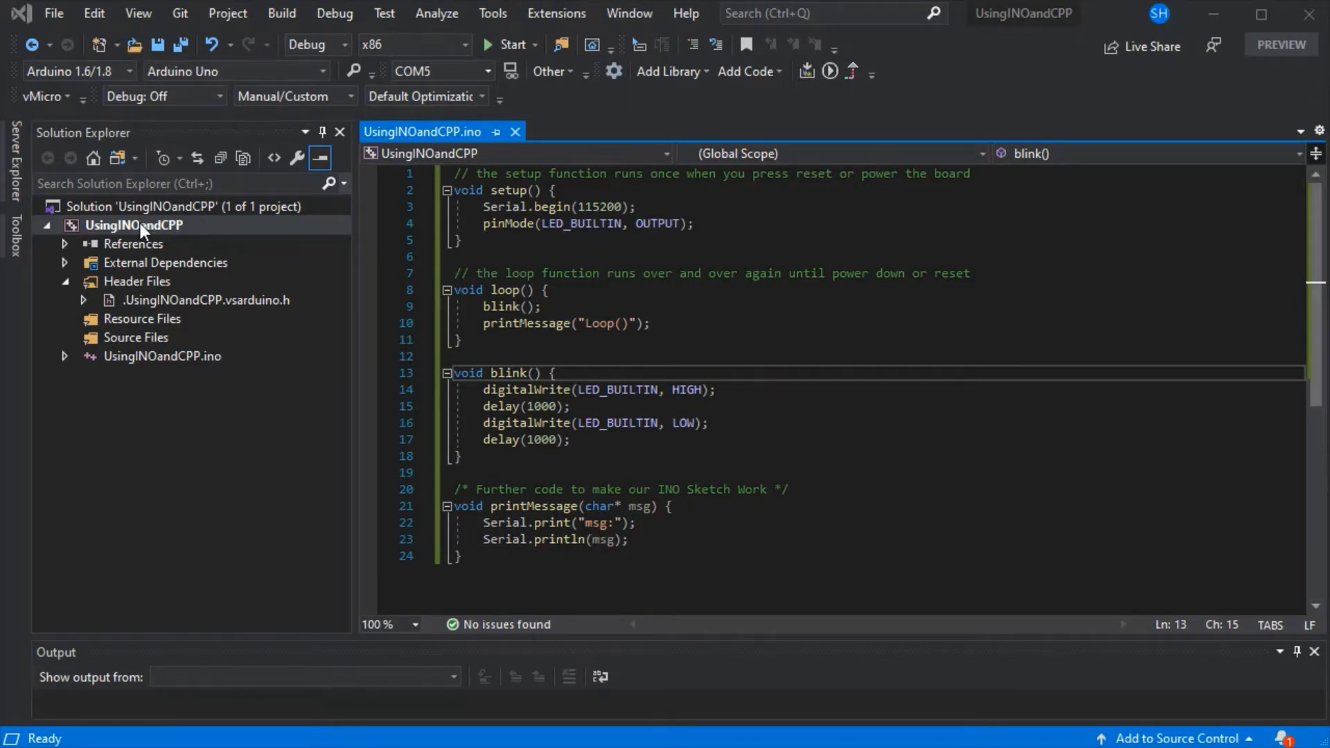
# Step: Add an empty Arduino .cpp file with header named CPPCode to the UsingINOandCPP project
pyautogui.click(134, 225)
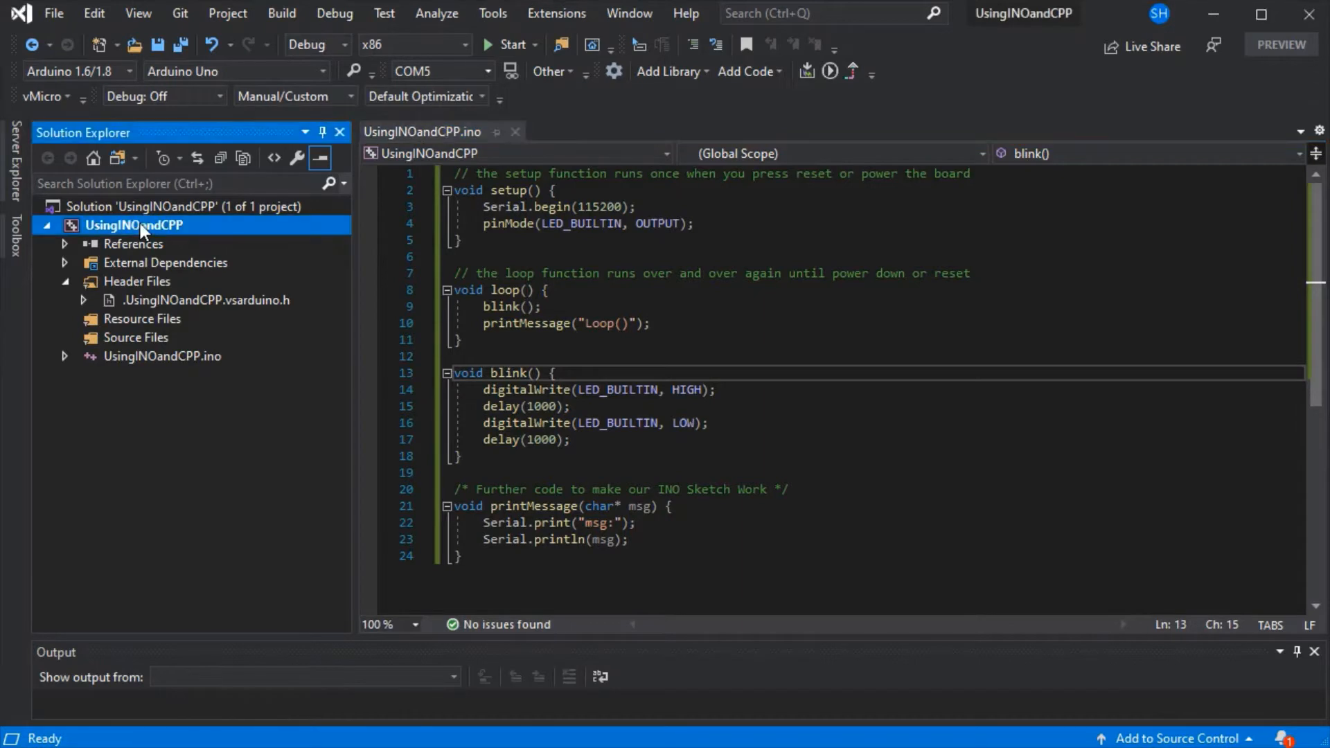
pyautogui.rightClick(133, 224)
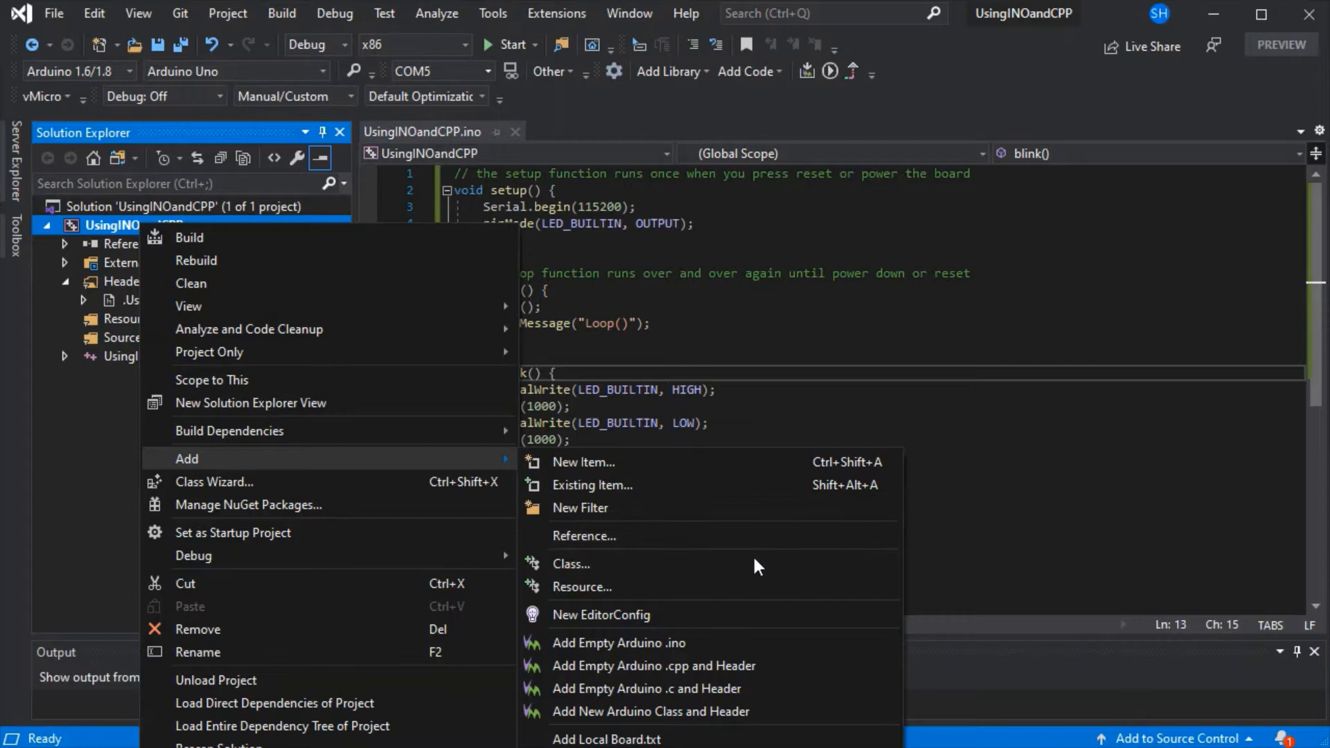
pyautogui.moveTo(802, 666)
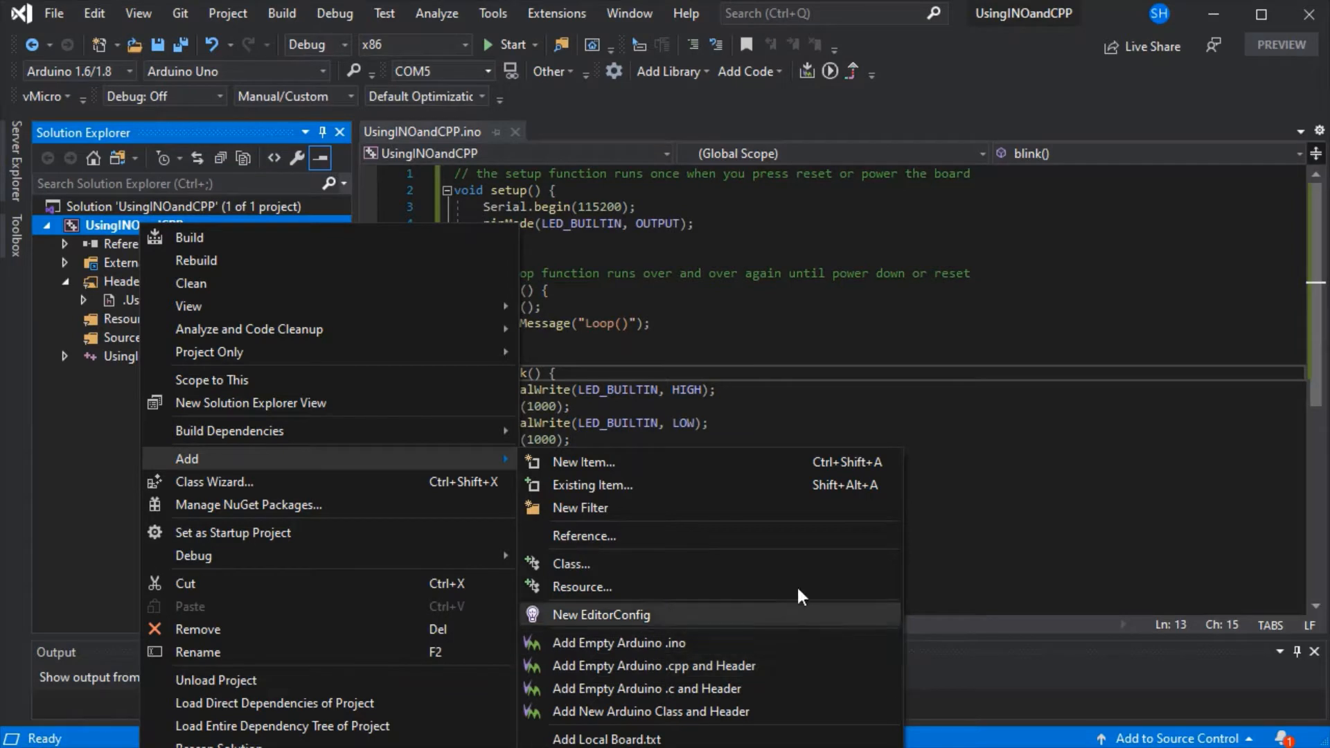
pyautogui.moveTo(806, 564)
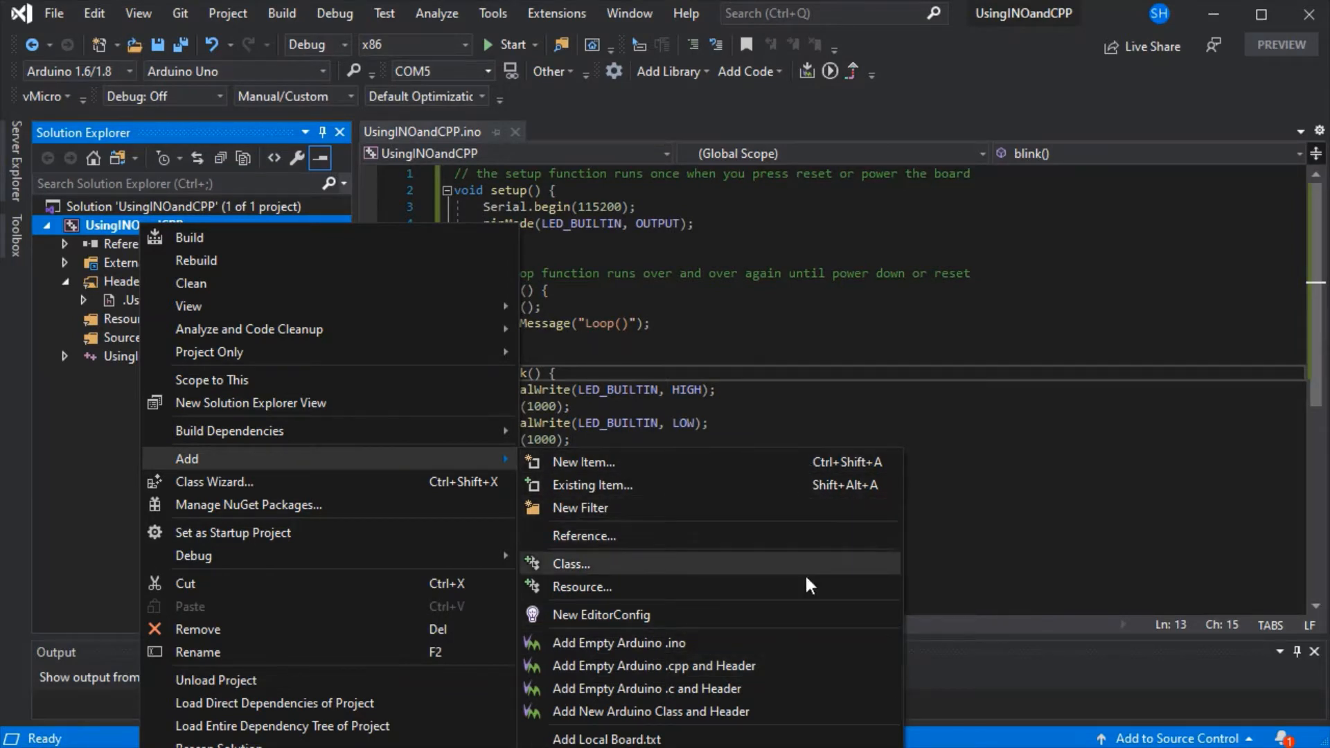
pyautogui.click(654, 665)
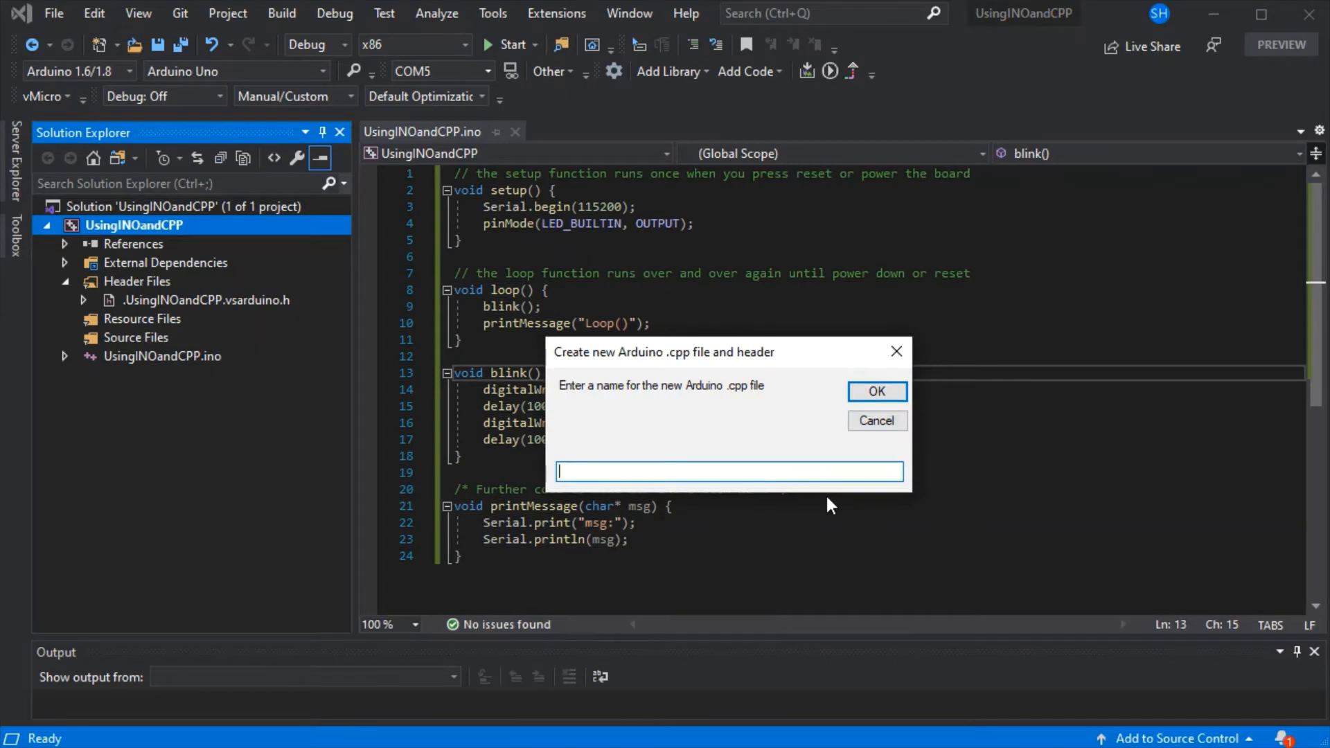
pyautogui.write('CPPCo')
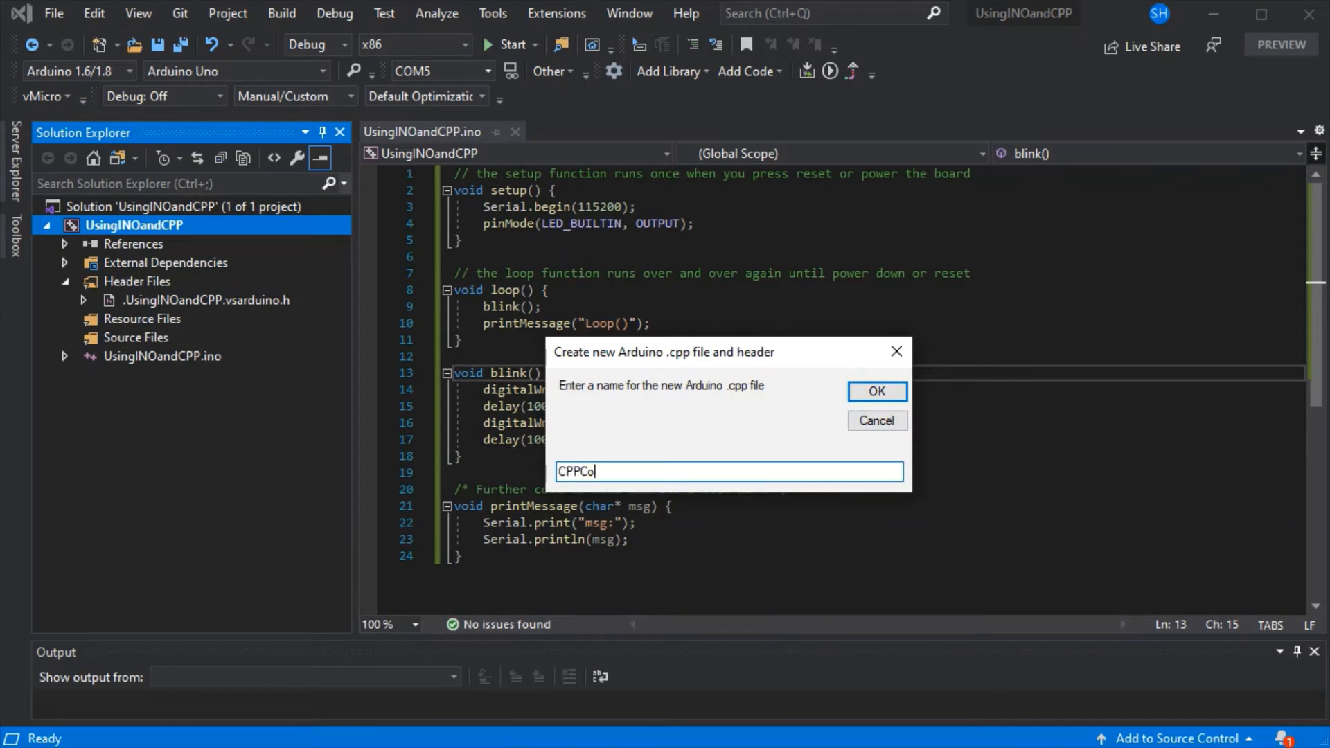
pyautogui.write('de')
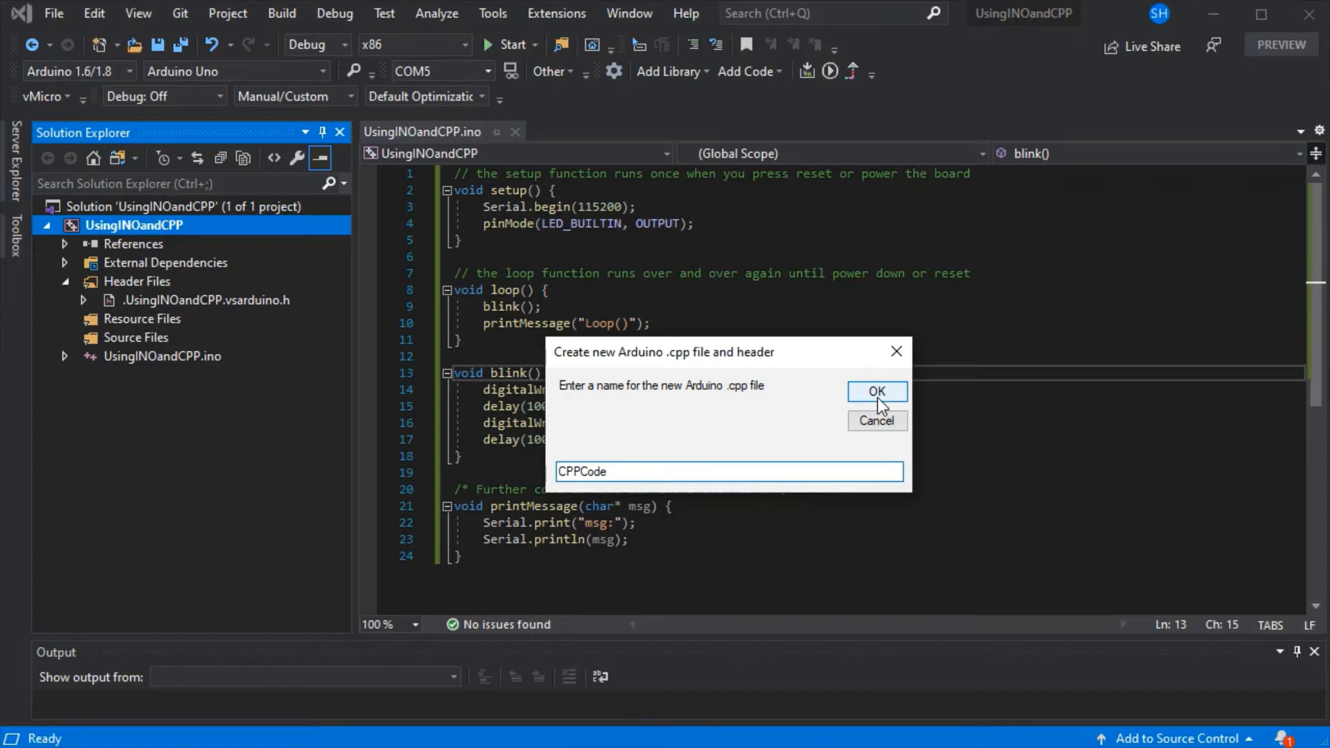
pyautogui.click(875, 391)
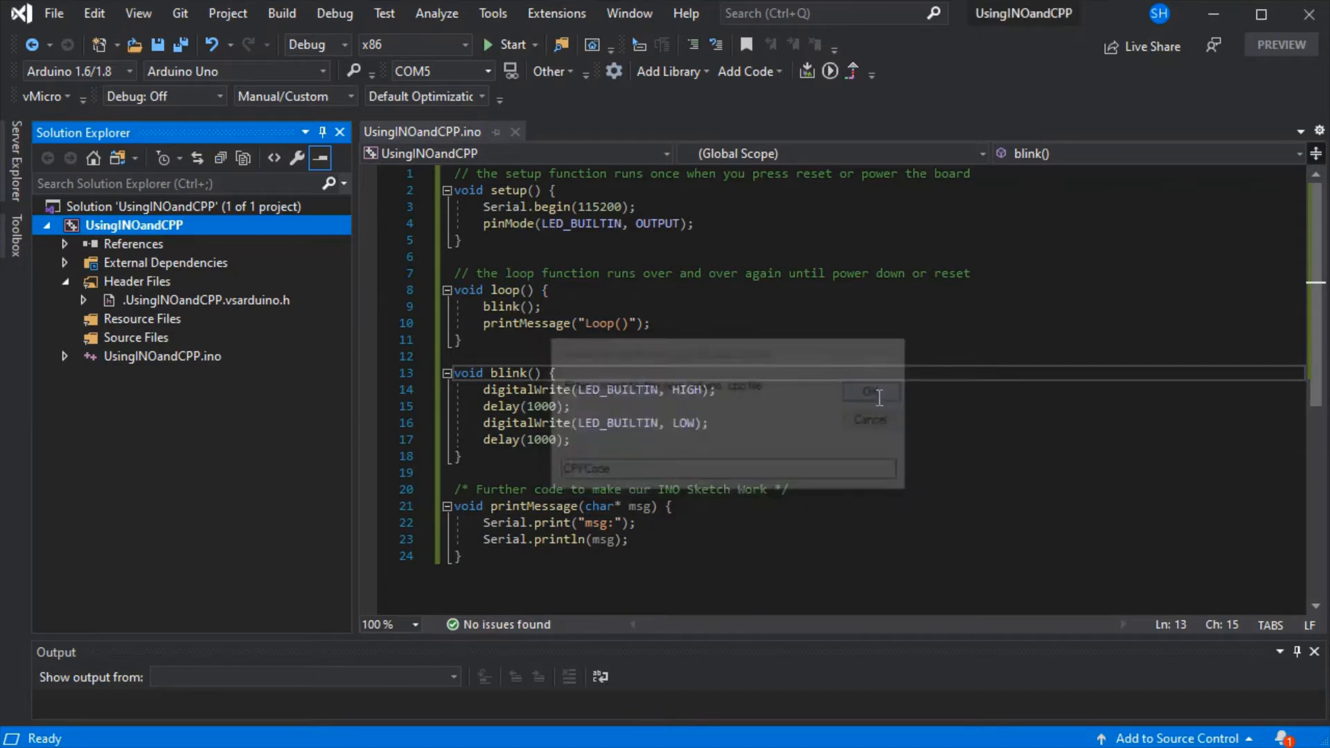
# Step: Include CPPCode.h in the sketch and move blink and printMessage into CPPCode.cpp
pyautogui.click(868, 391)
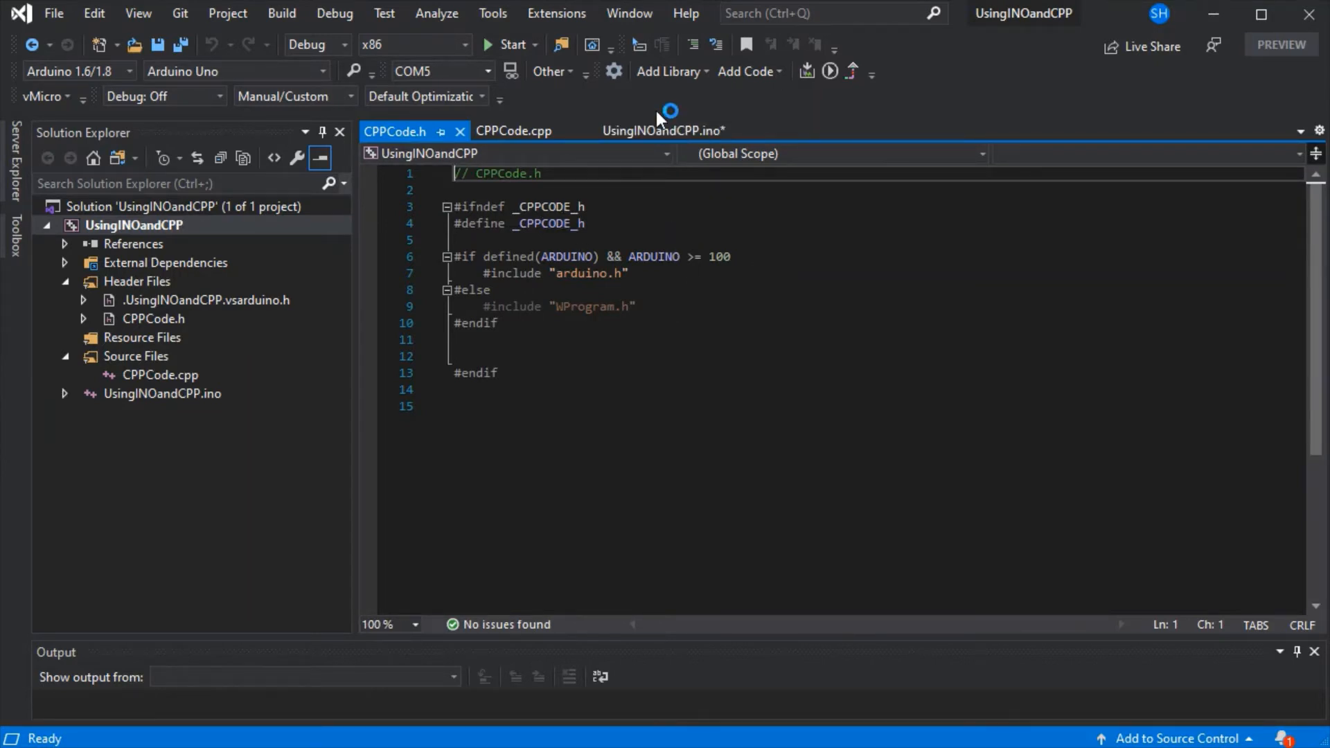
pyautogui.click(664, 131)
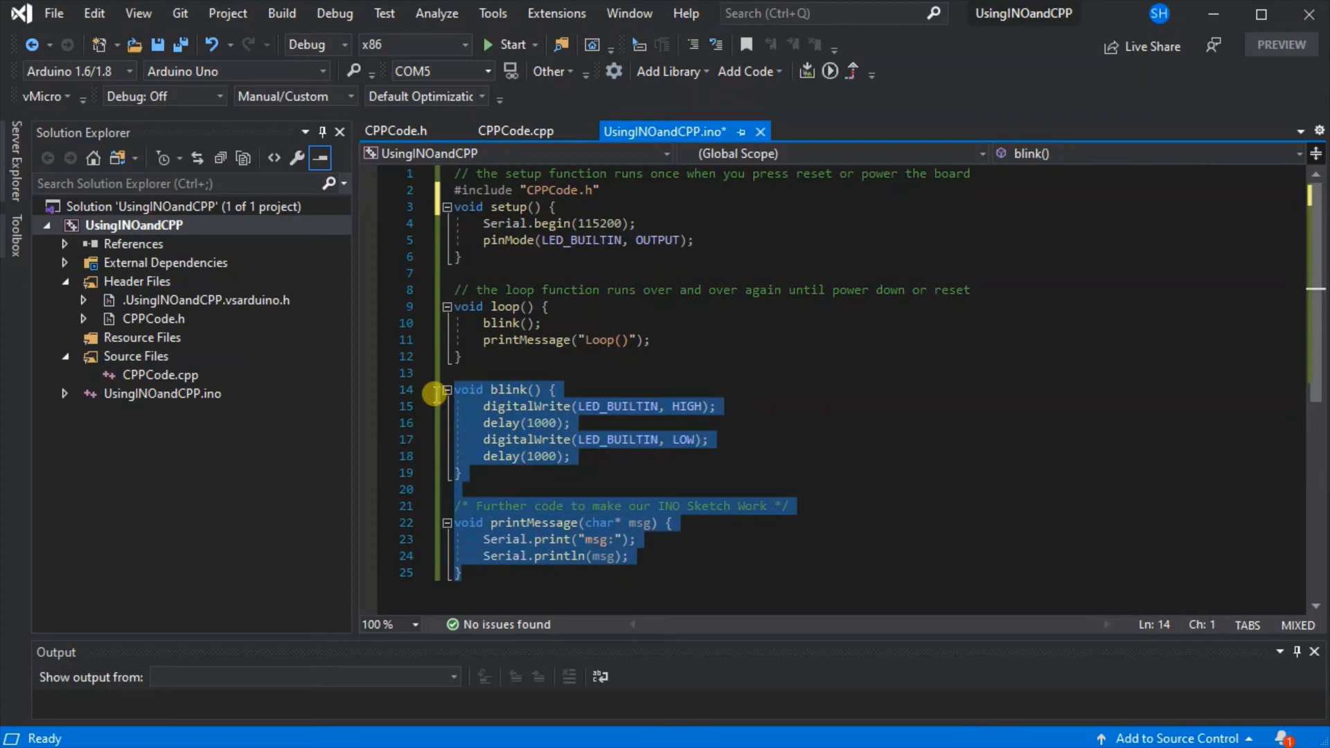
pyautogui.click(515, 131)
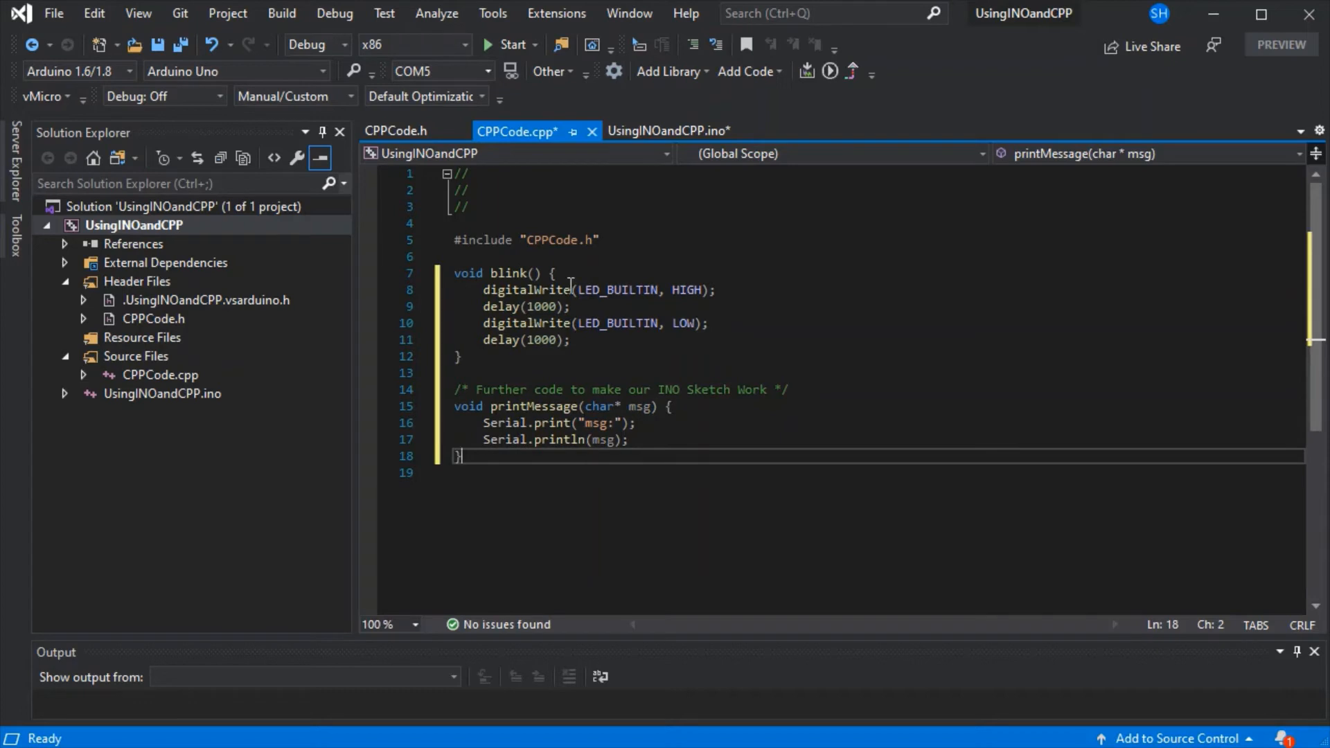
# Step: Declare void blink(); and void printMessage(char* msg) prototypes in CPPCode.h, then save all
pyautogui.click(496, 273)
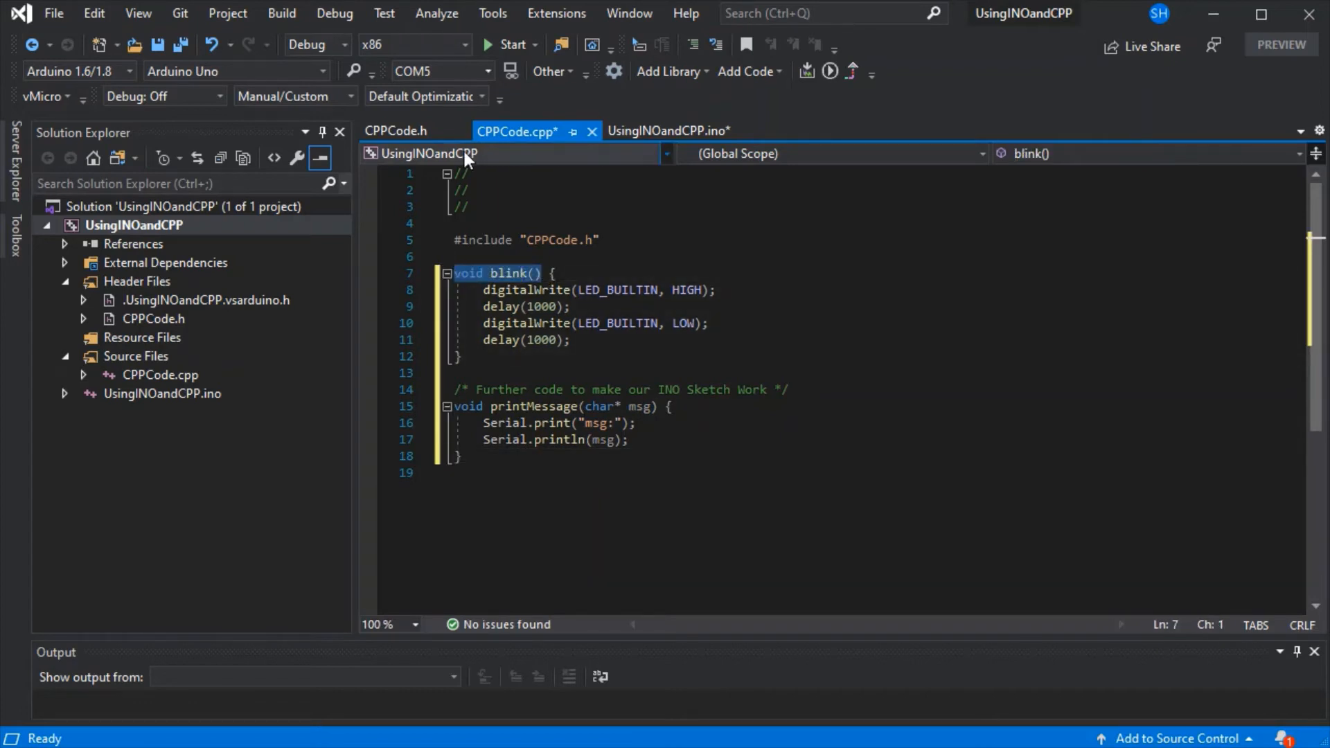
pyautogui.click(395, 130)
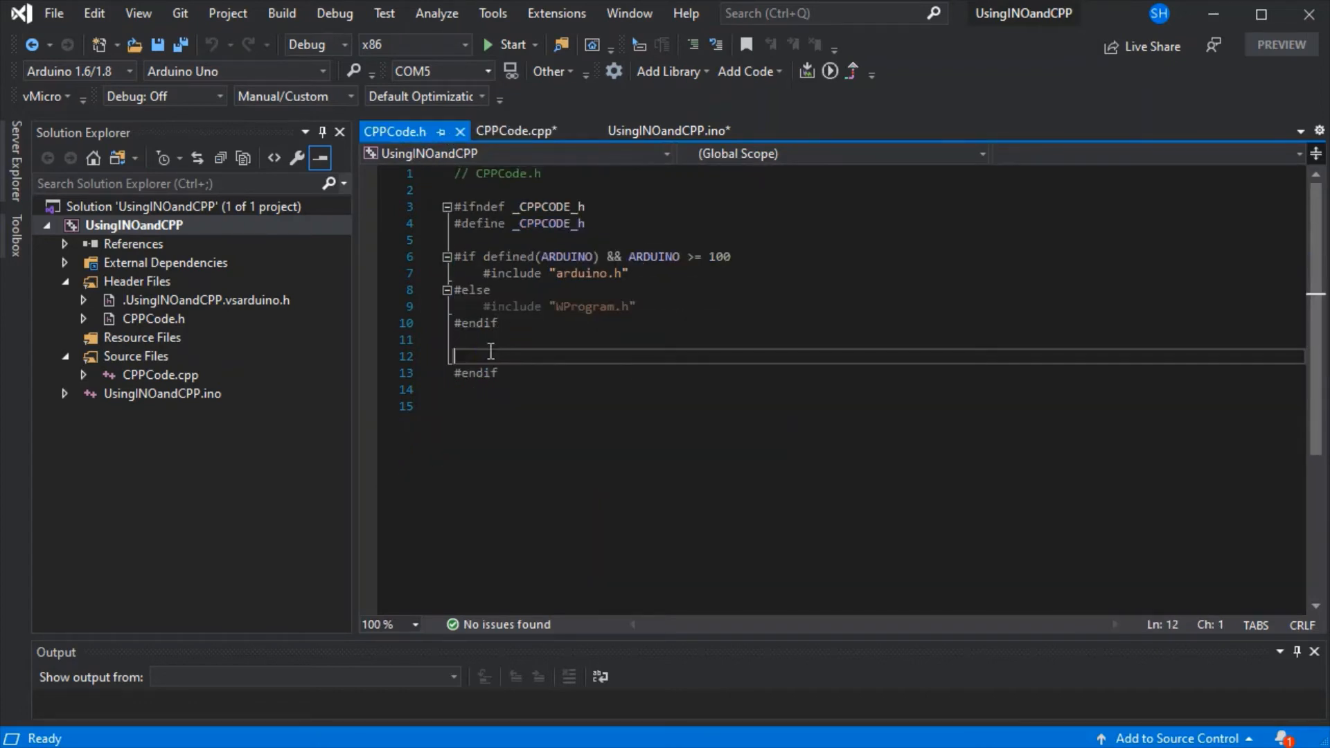
pyautogui.write('void blink();')
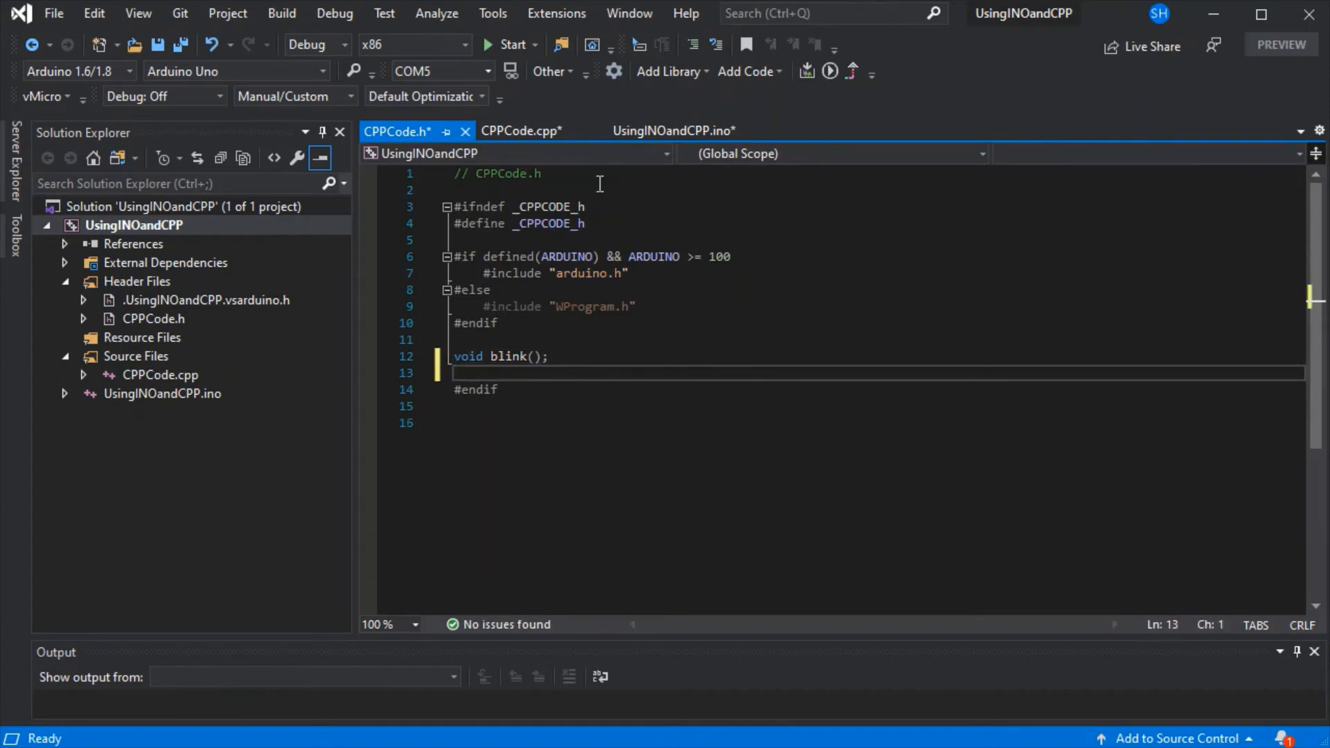
pyautogui.click(521, 130)
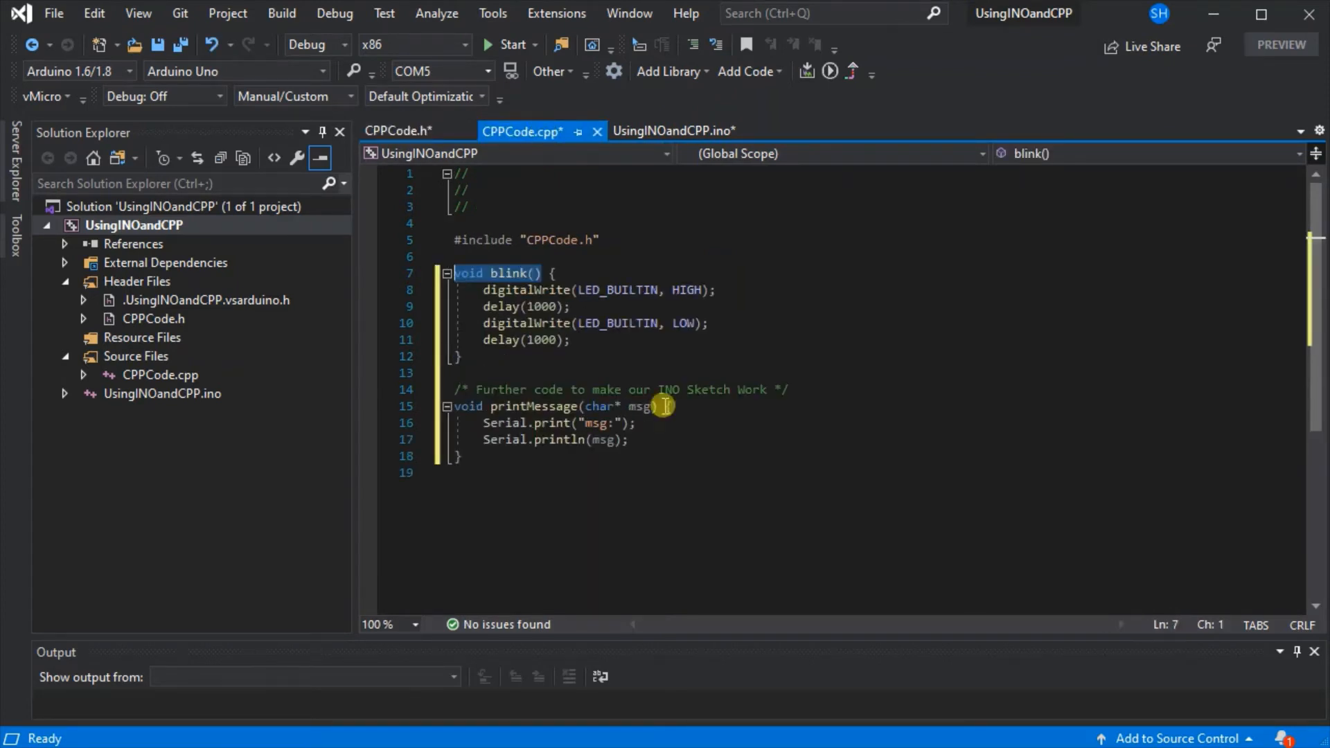
pyautogui.click(396, 130)
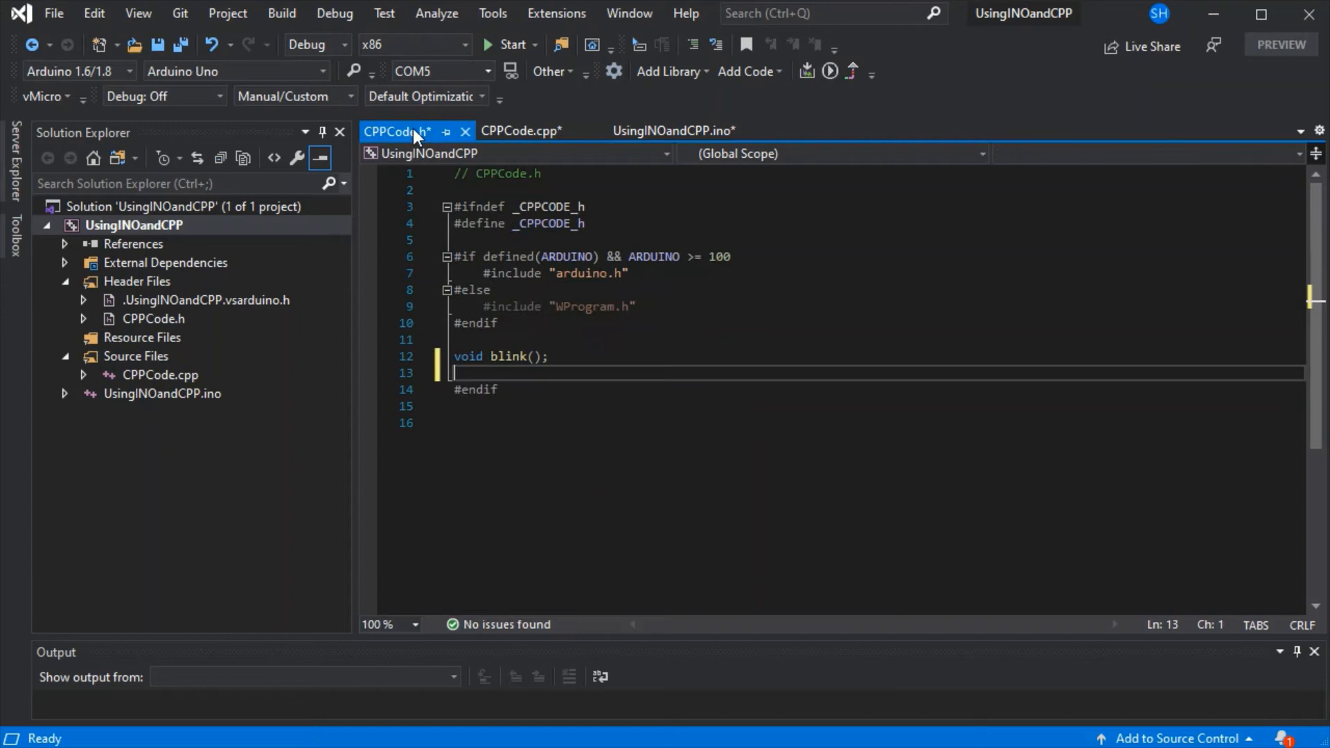
pyautogui.write('void printMessage(char* msg);')
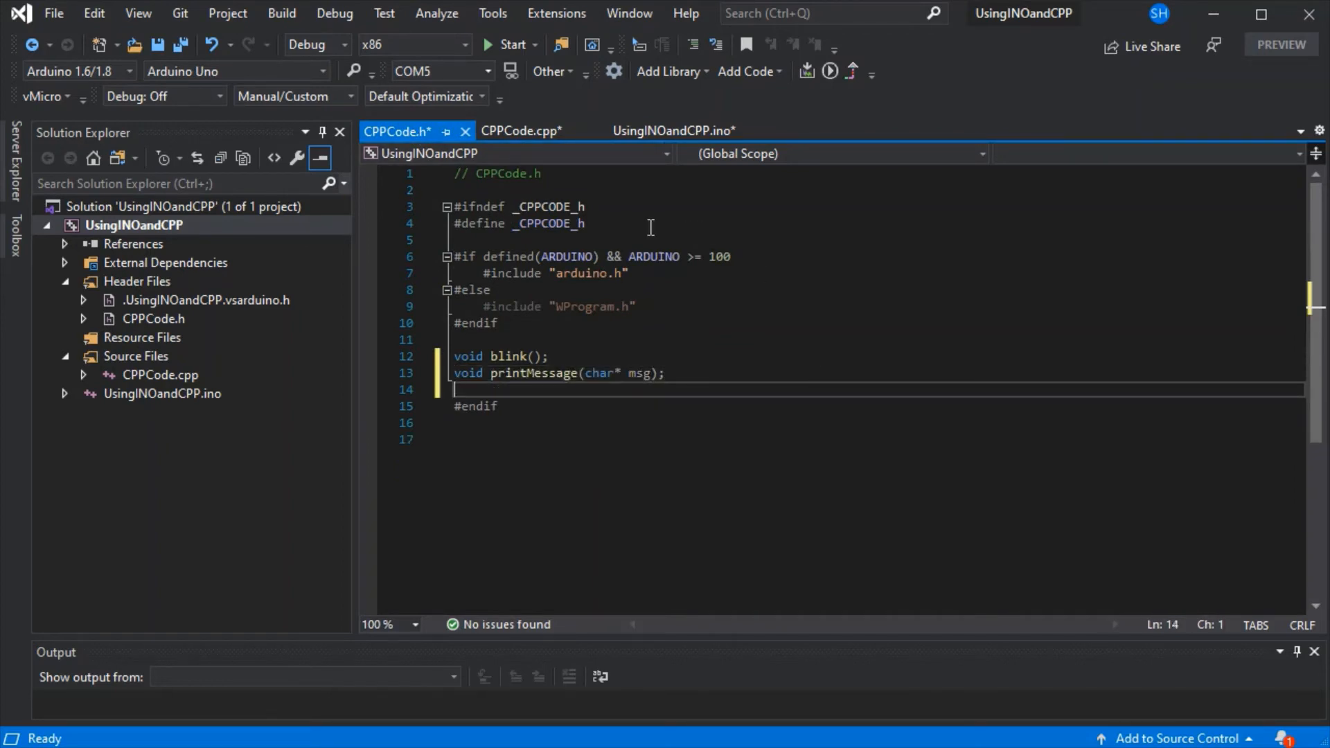
pyautogui.click(520, 130)
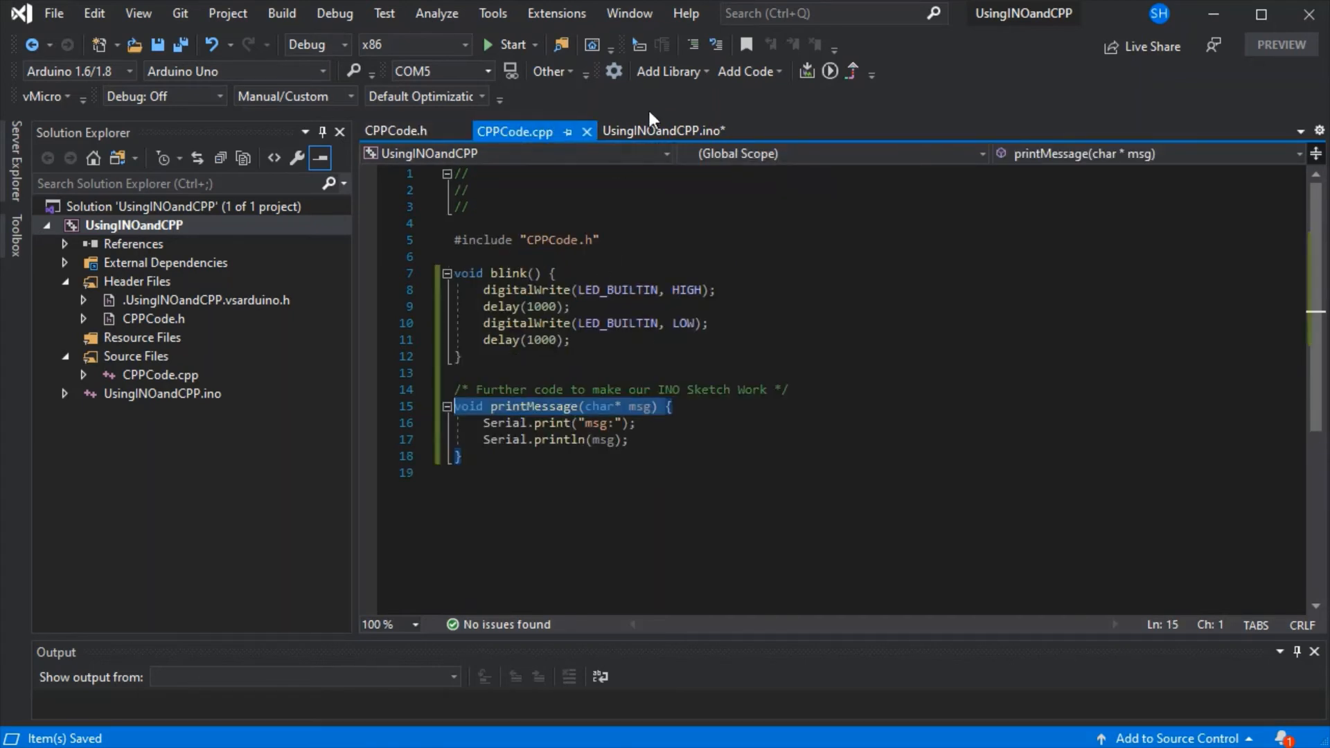
# Step: Add a blank line after the #include in the sketch and review CPPCode.h
pyautogui.click(663, 130)
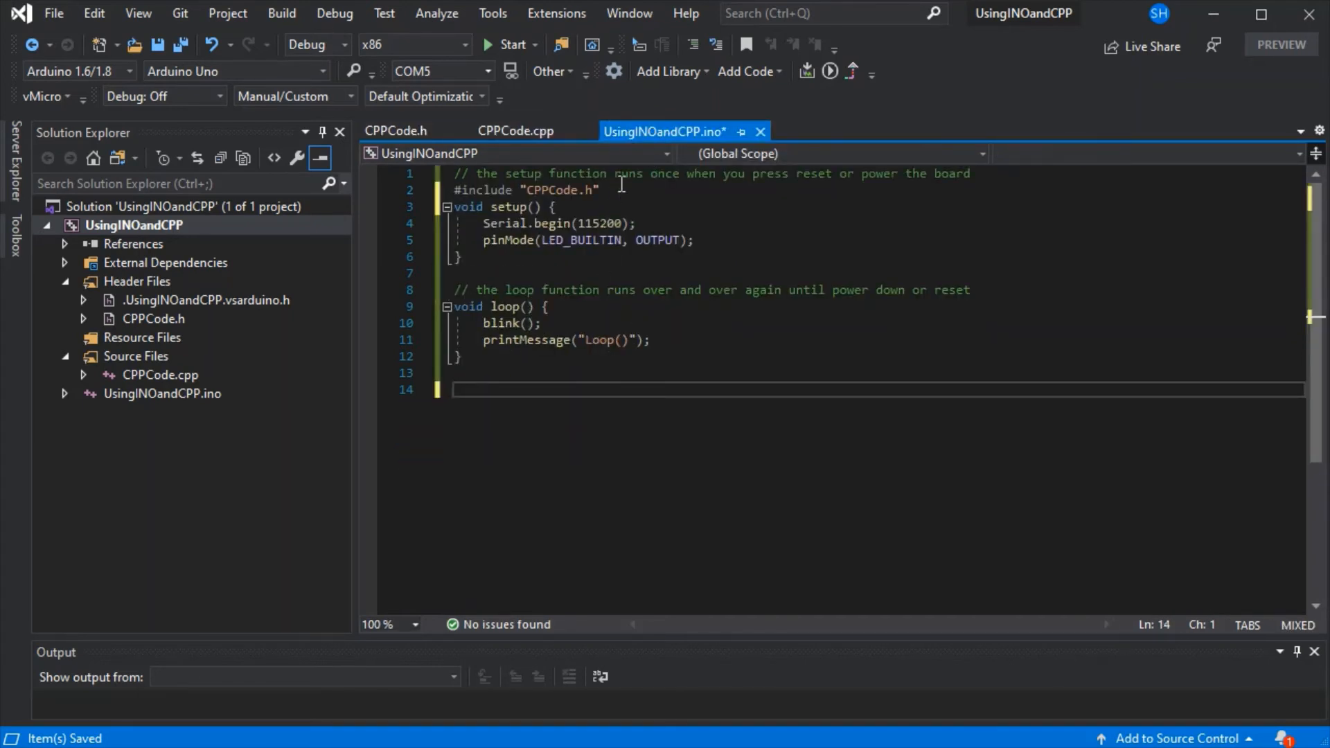
pyautogui.press('enter')
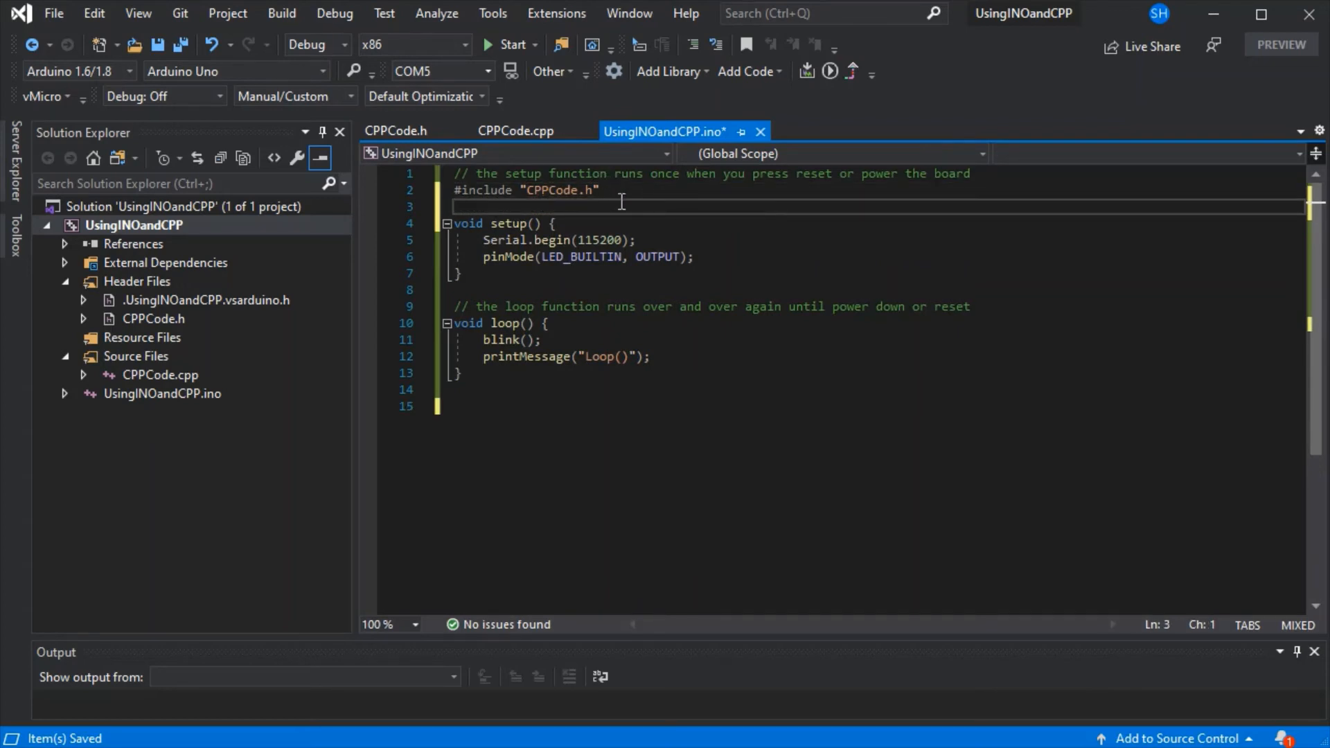
pyautogui.moveTo(504, 339)
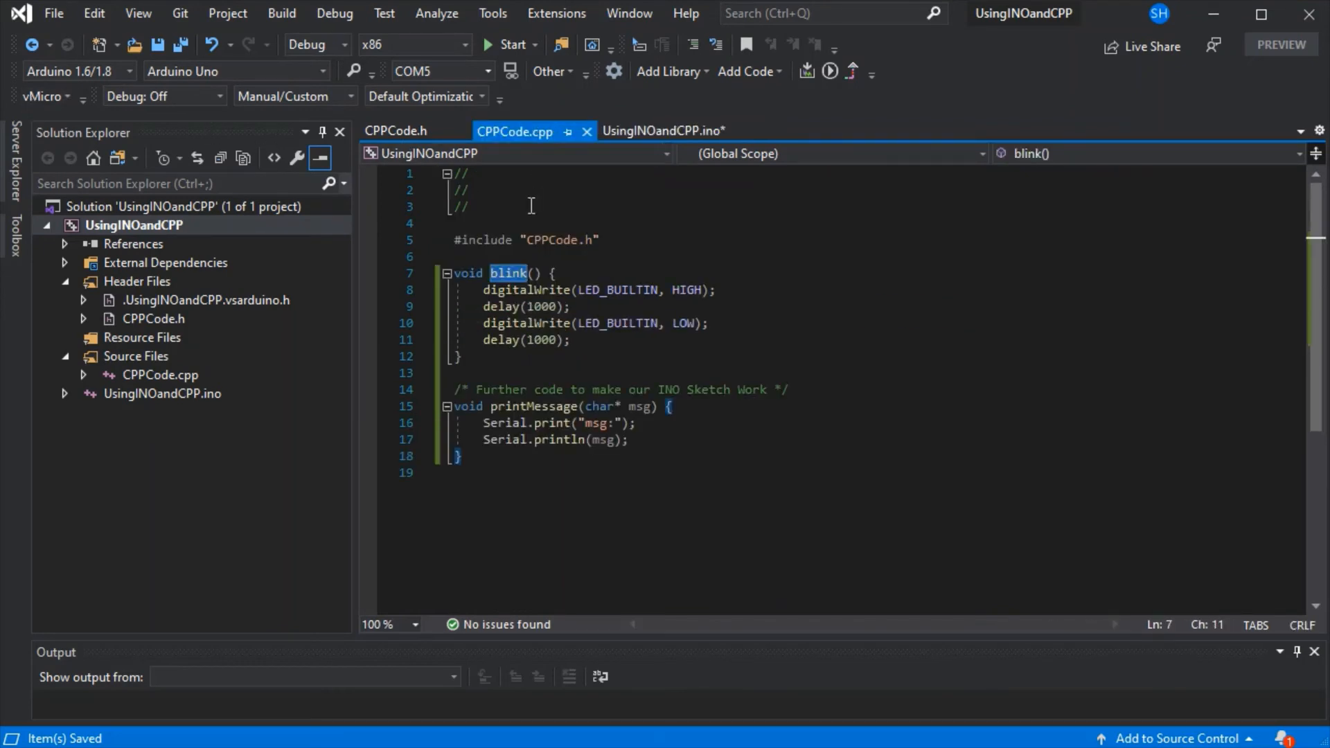
pyautogui.click(395, 130)
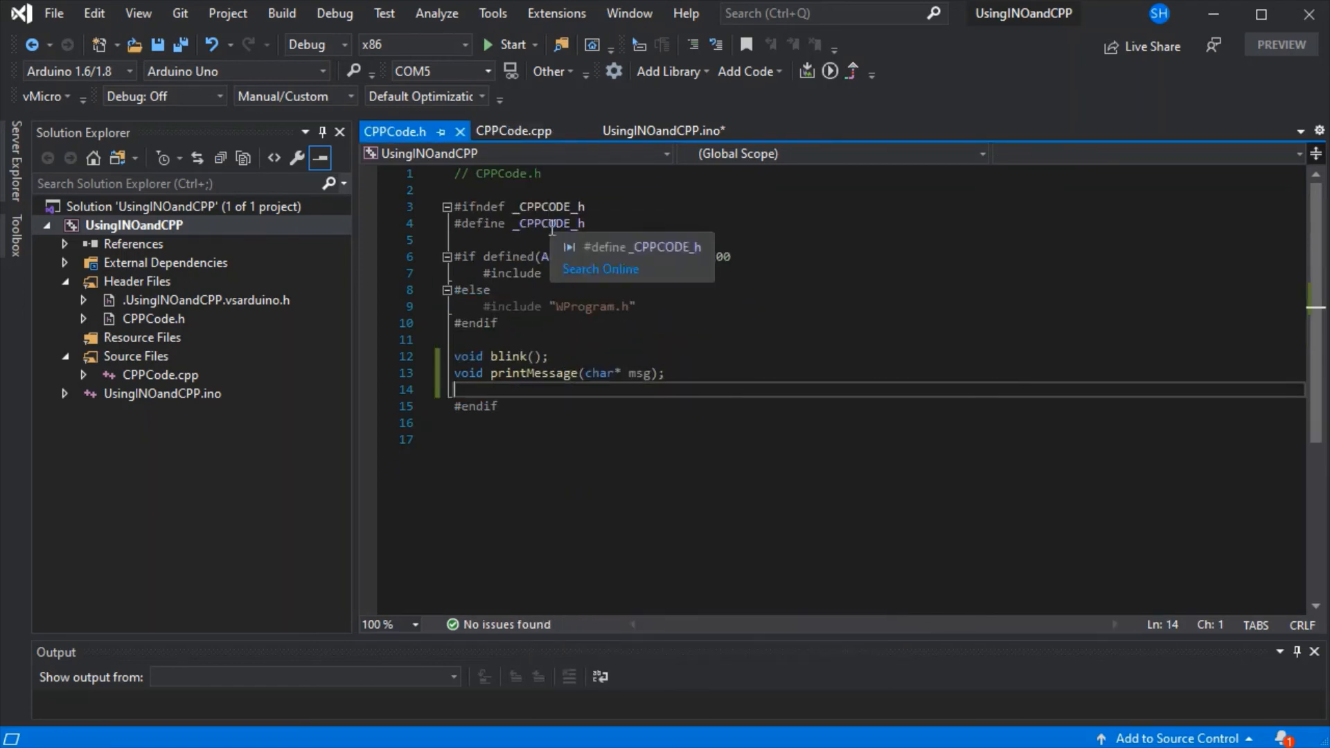
pyautogui.click(663, 131)
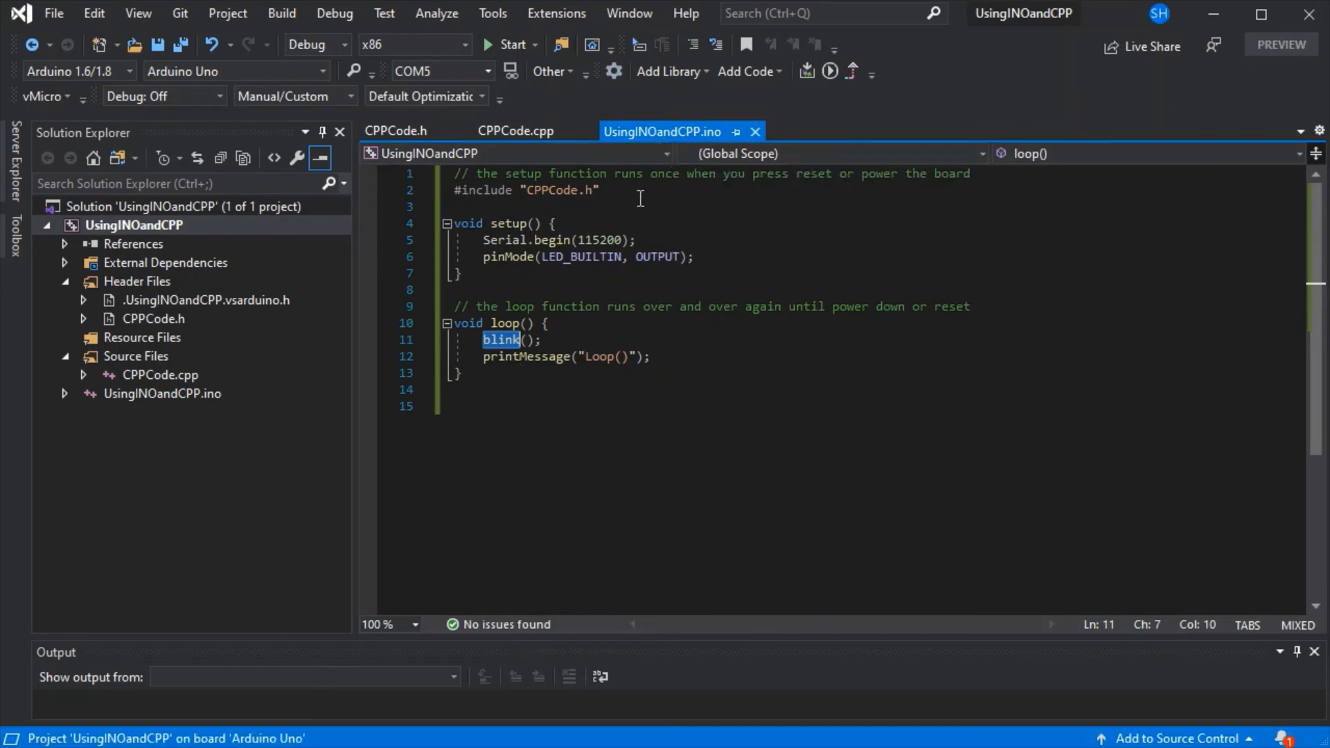
# Step: Place the cursor at the end of the sketch's remaining setup and loop code
pyautogui.click(475, 389)
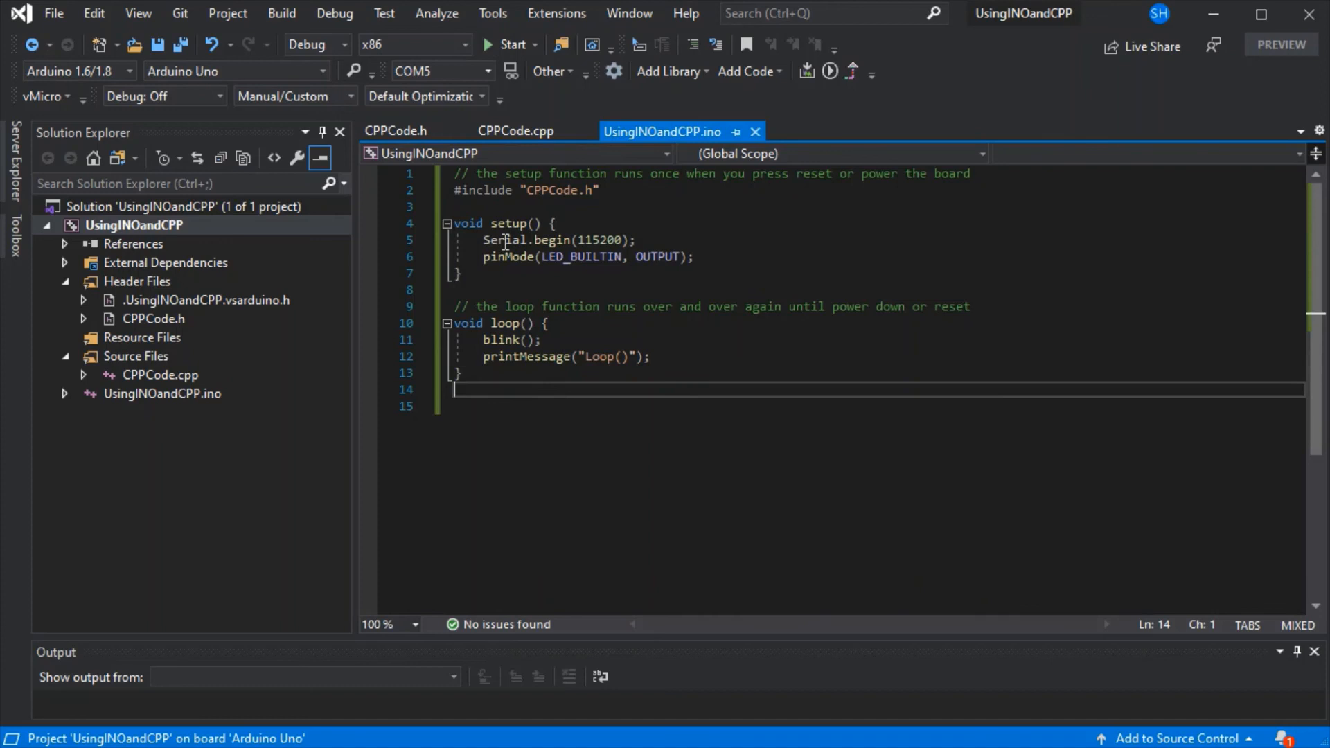
pyautogui.moveTo(406, 435)
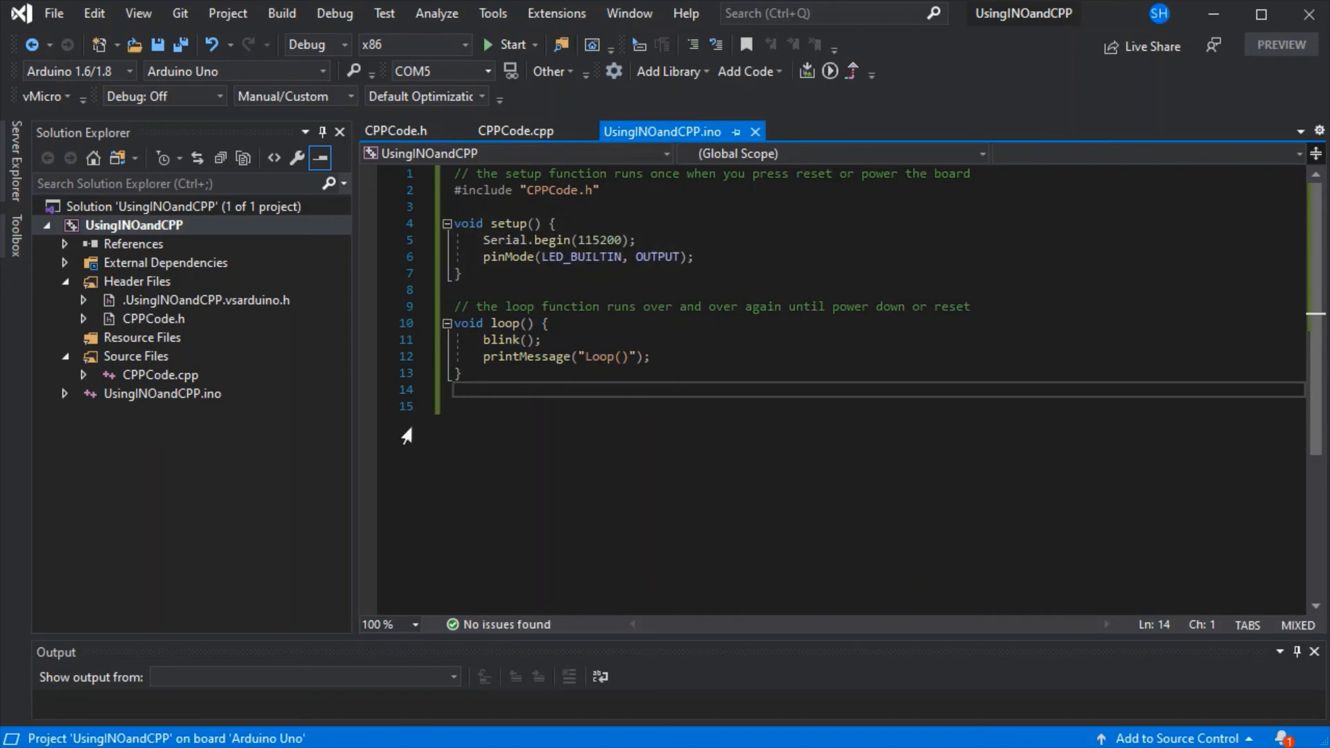
pyautogui.moveTo(766, 387)
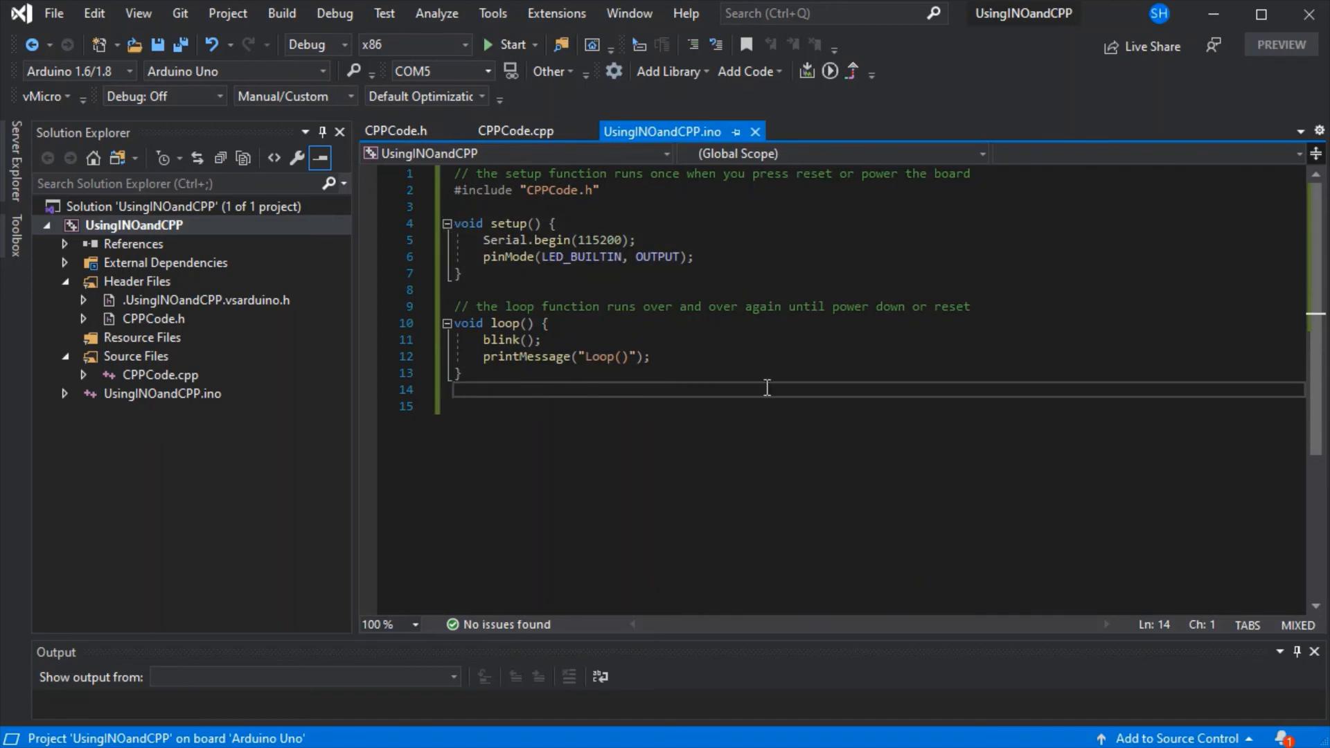
pyautogui.moveTo(943, 361)
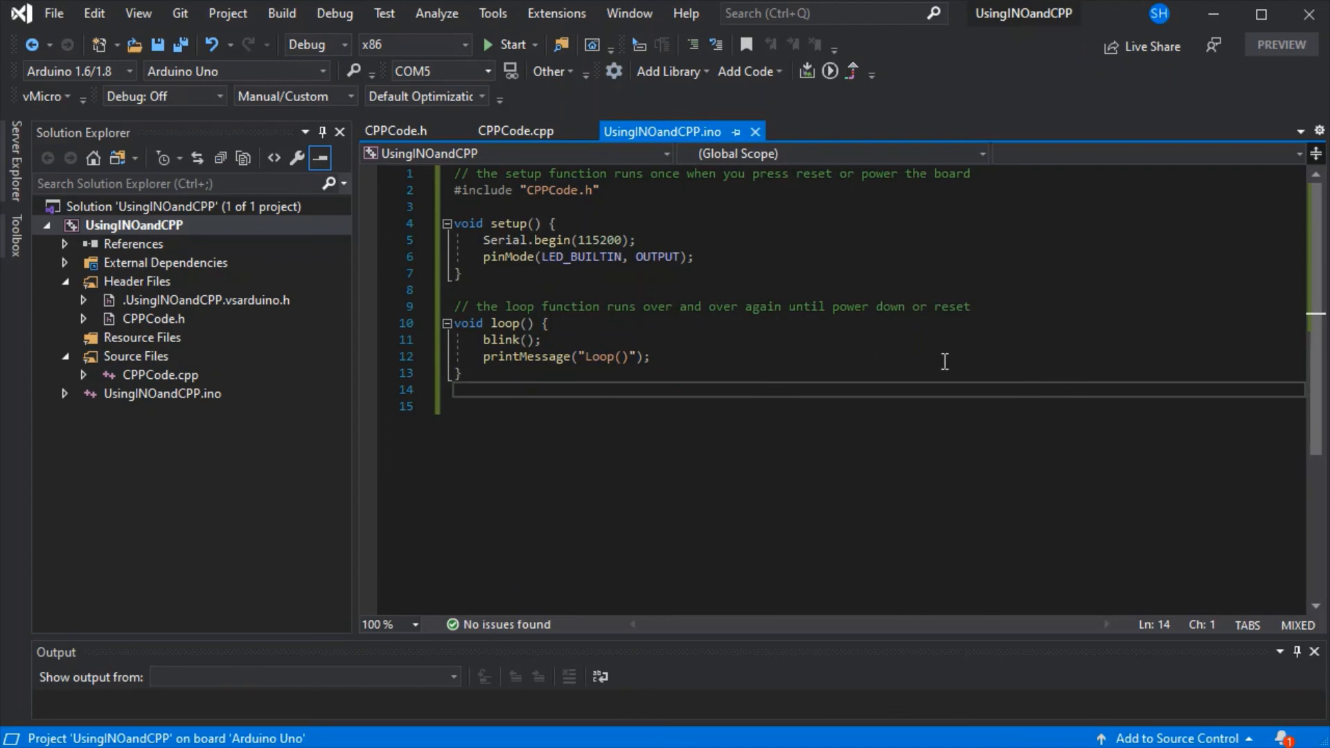